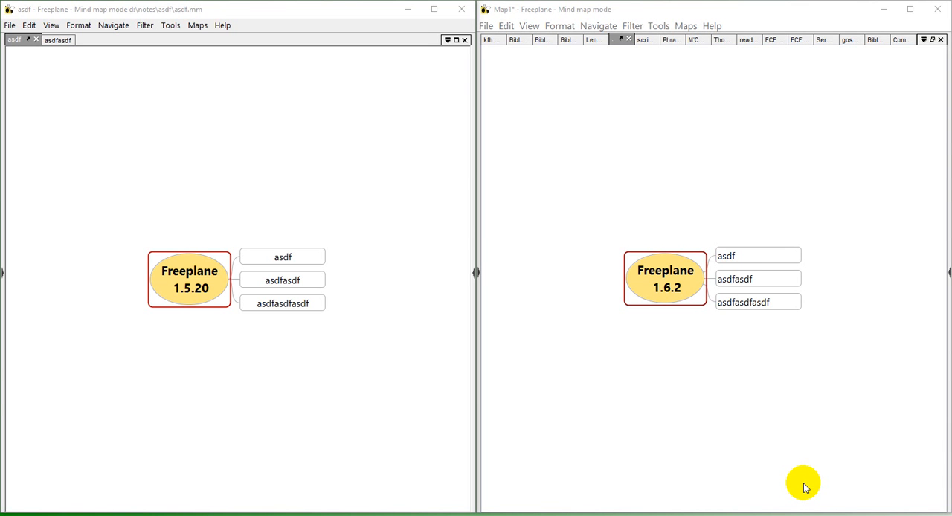
mouse_move(229, 390)
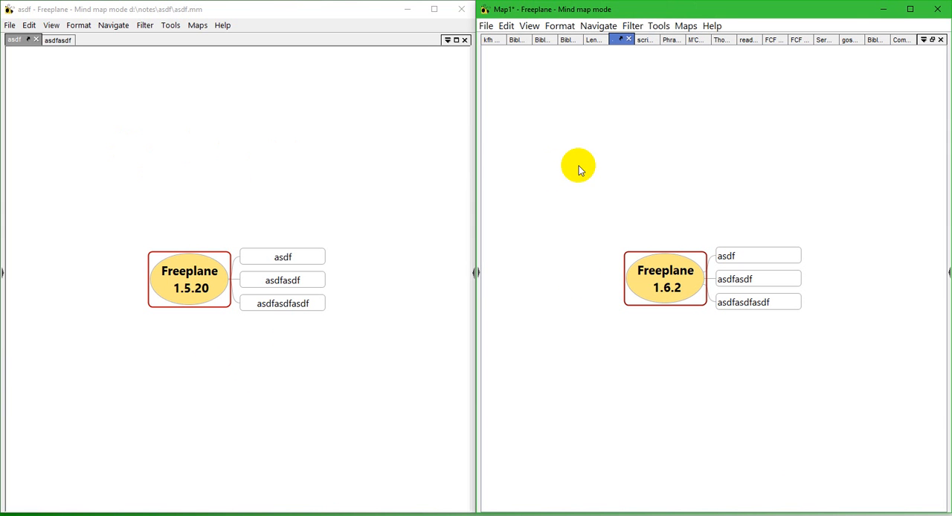
mouse_move(684, 125)
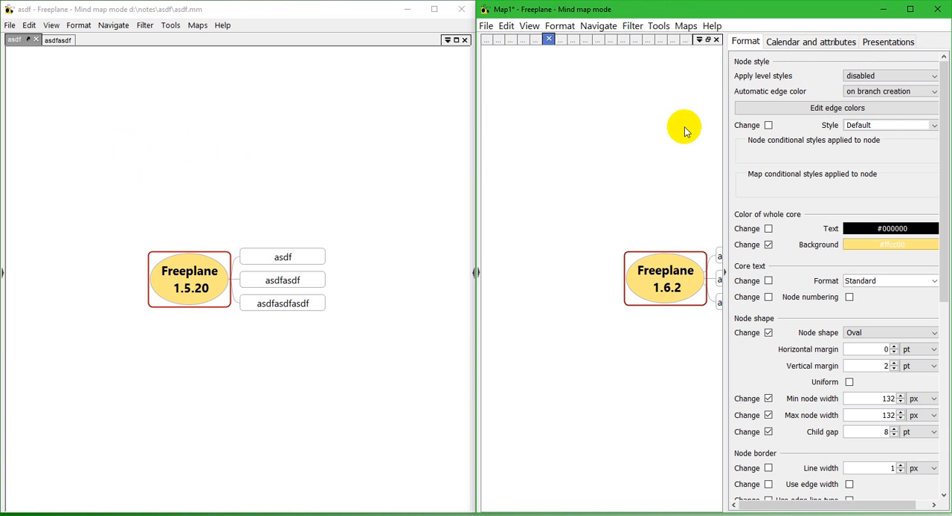
mouse_move(773, 73)
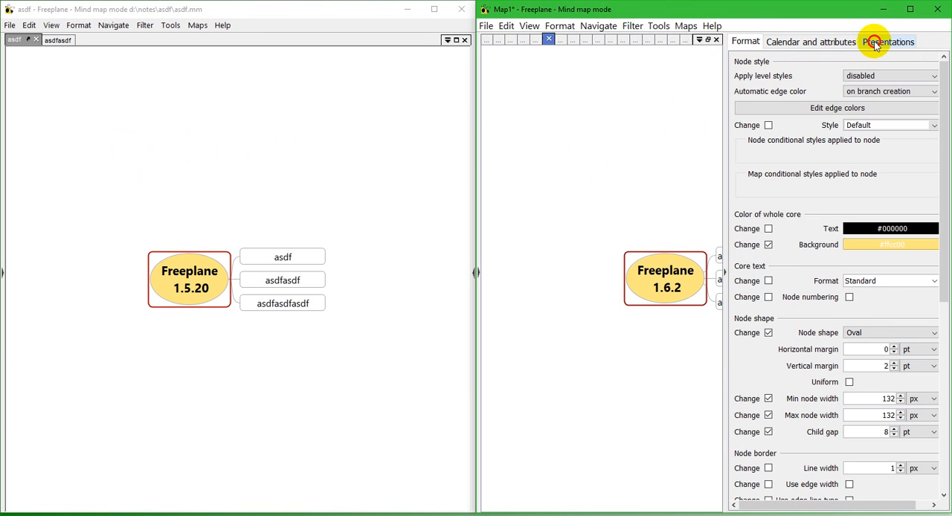
Step: Turn on presentation mode in Freeplane 1.5.20 and spotlight the asdf child nodes
click(886, 41)
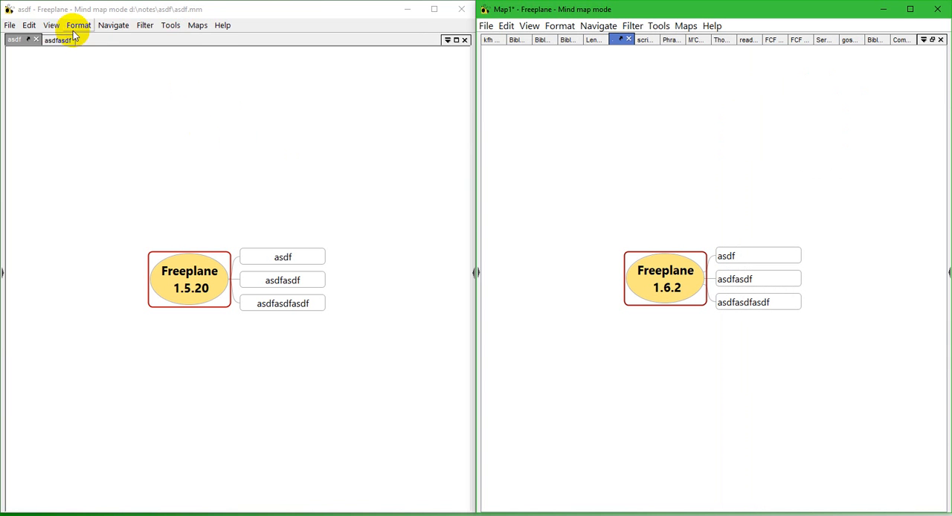
click(78, 25)
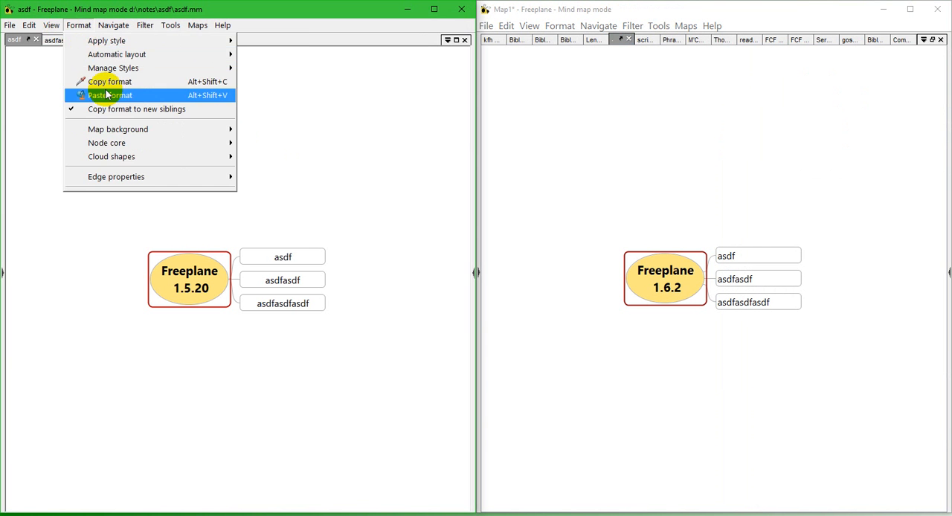
click(52, 24)
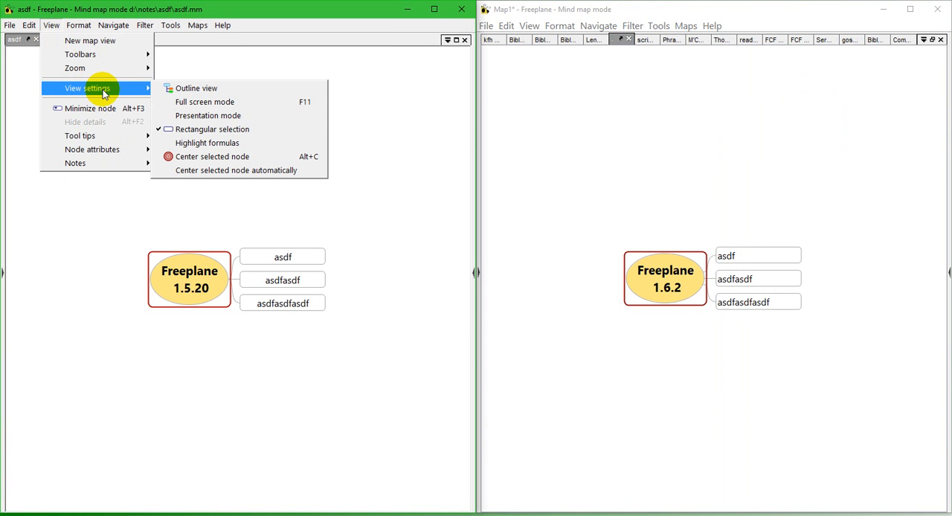
mouse_move(247, 115)
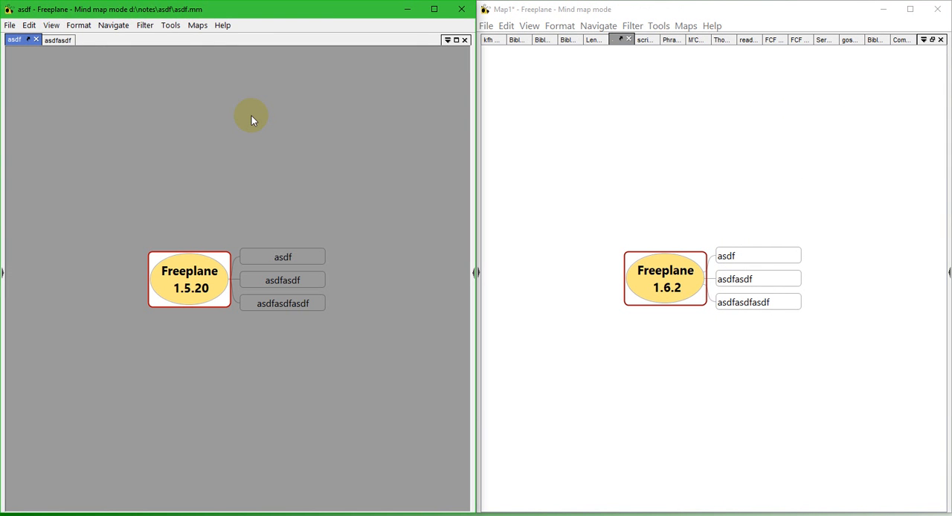
mouse_move(275, 163)
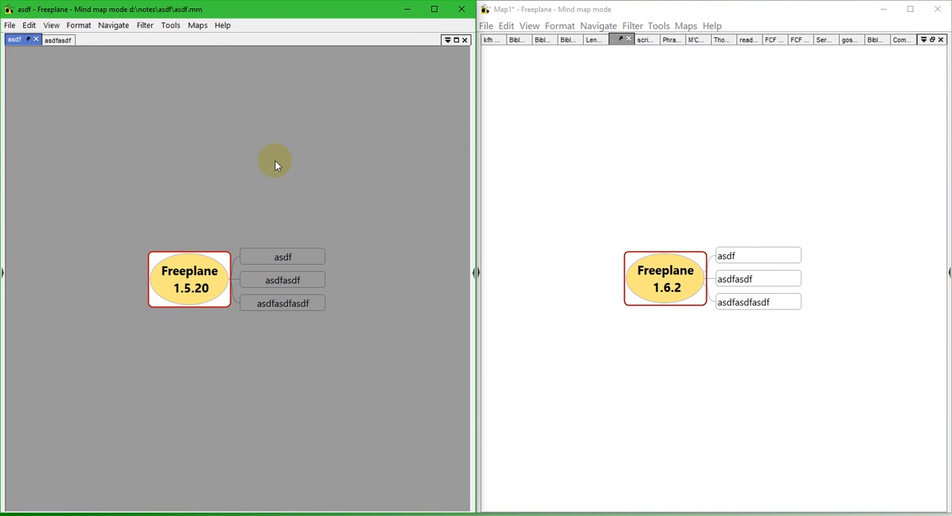
mouse_move(81, 147)
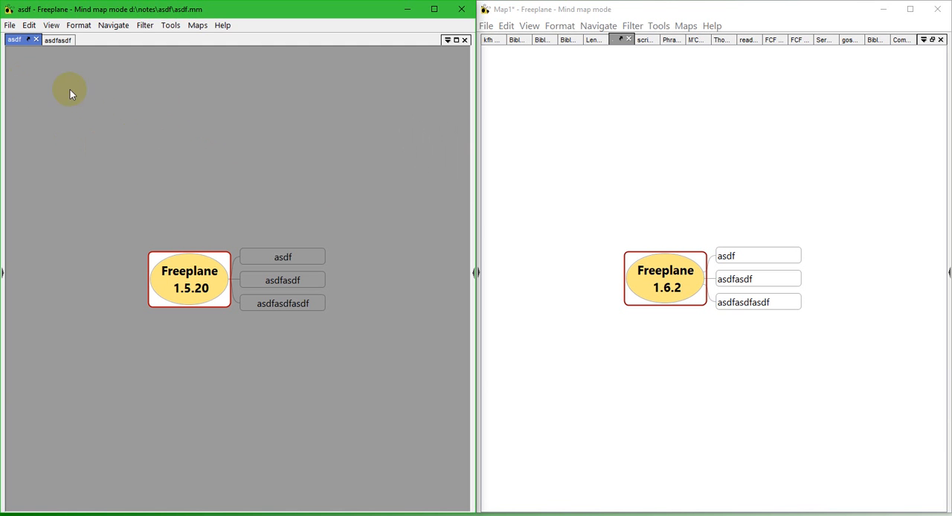
mouse_move(149, 143)
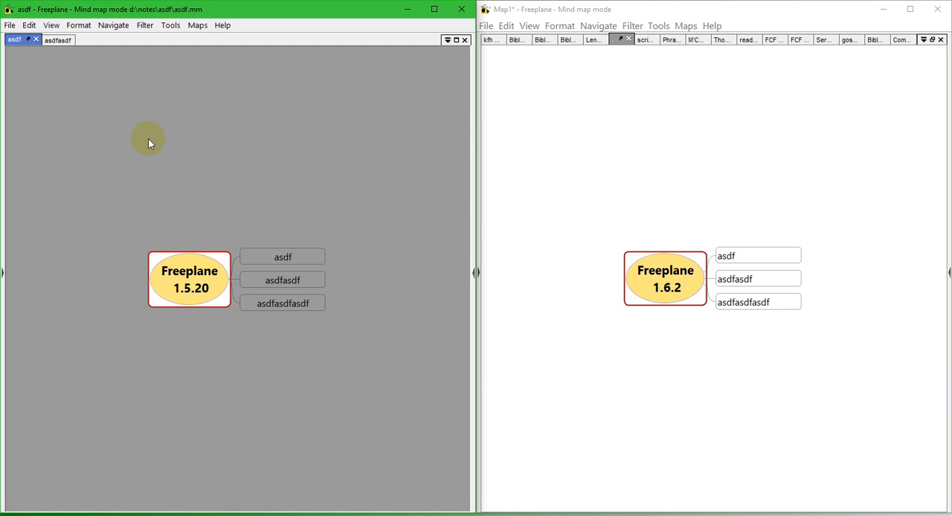
mouse_move(254, 155)
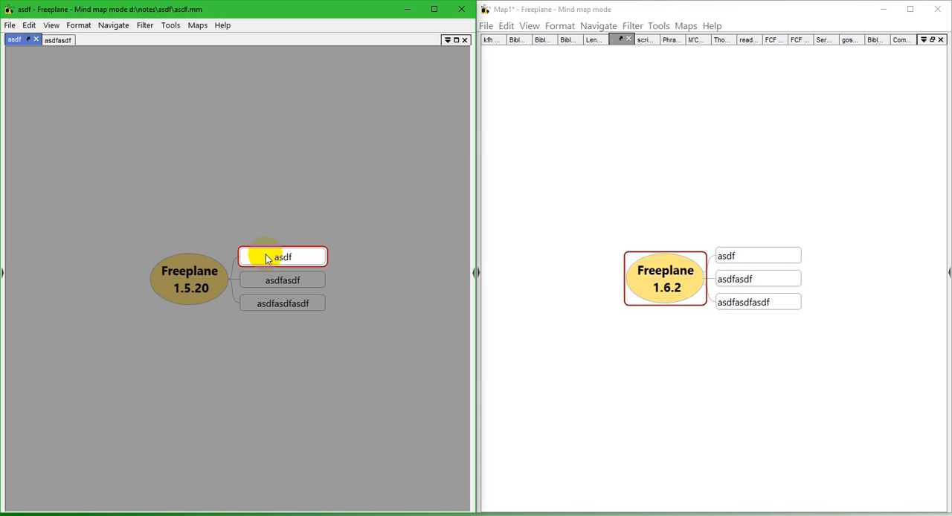
click(281, 279)
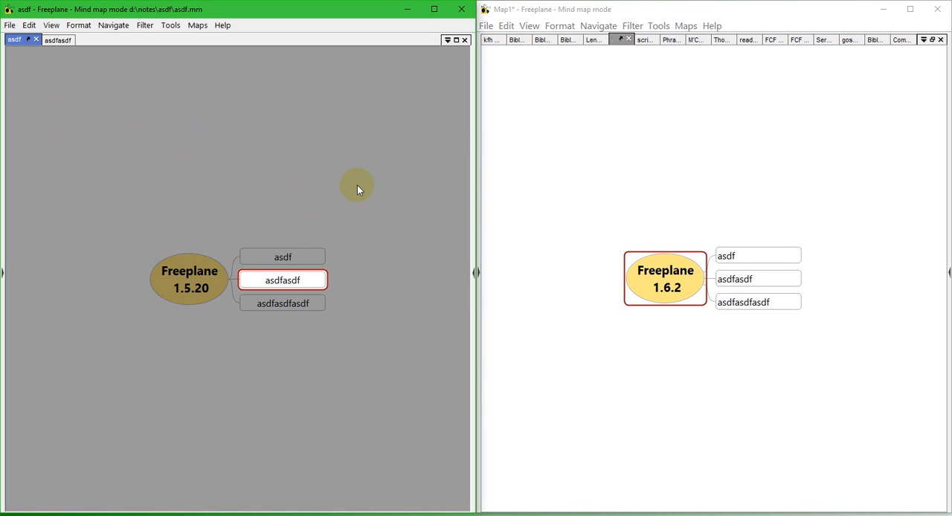
click(282, 257)
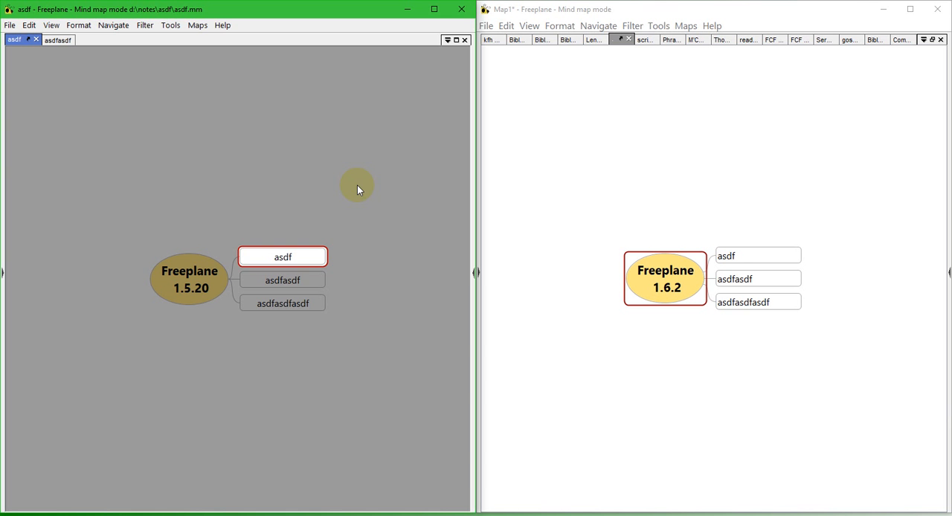
mouse_move(129, 157)
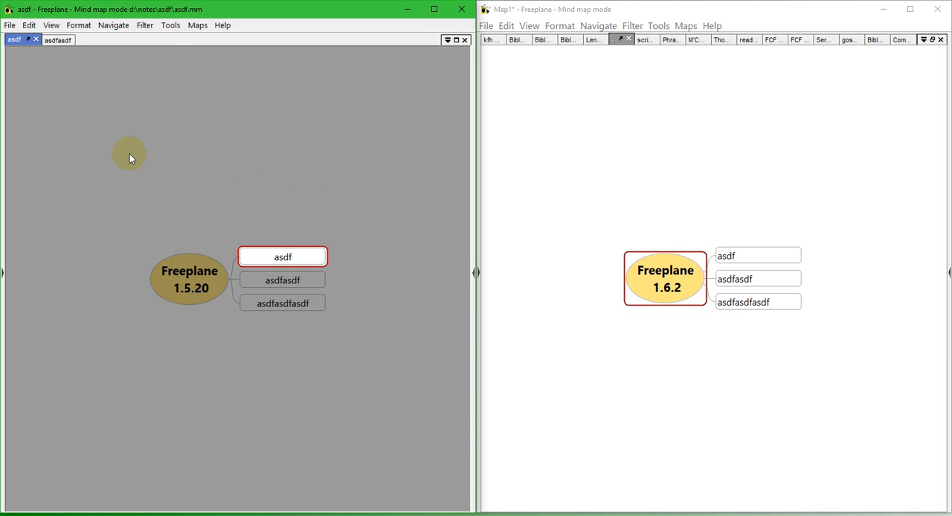
click(171, 24)
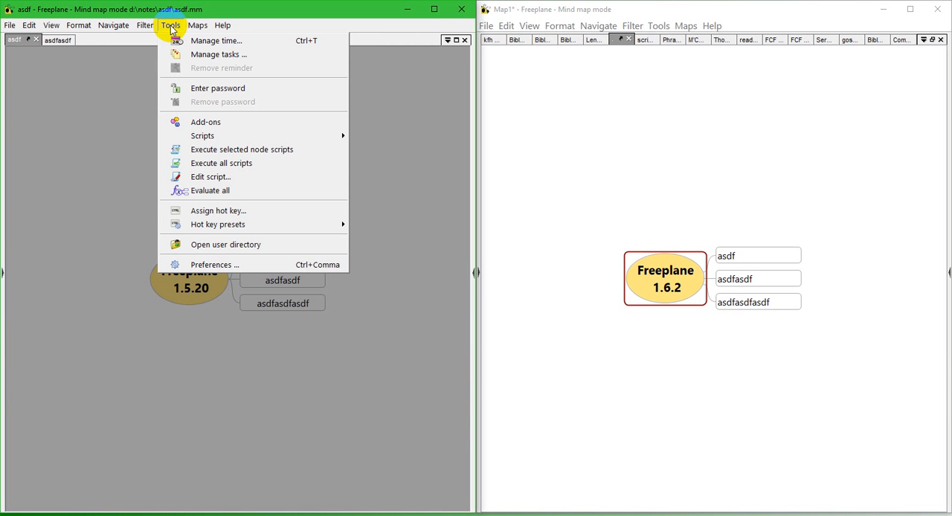
Step: Change the 1.5.20 Appearance preference Presentation dimmer transparency from 155 to 0
click(189, 288)
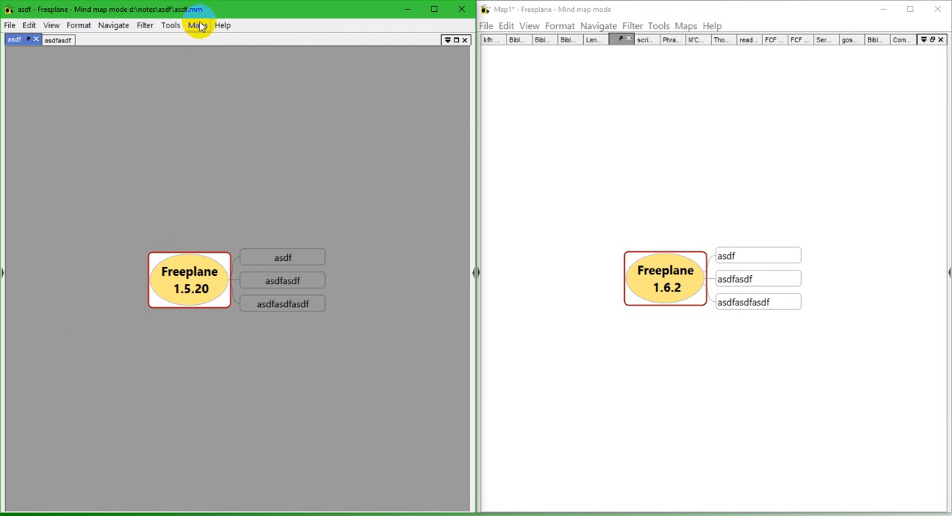
click(170, 24)
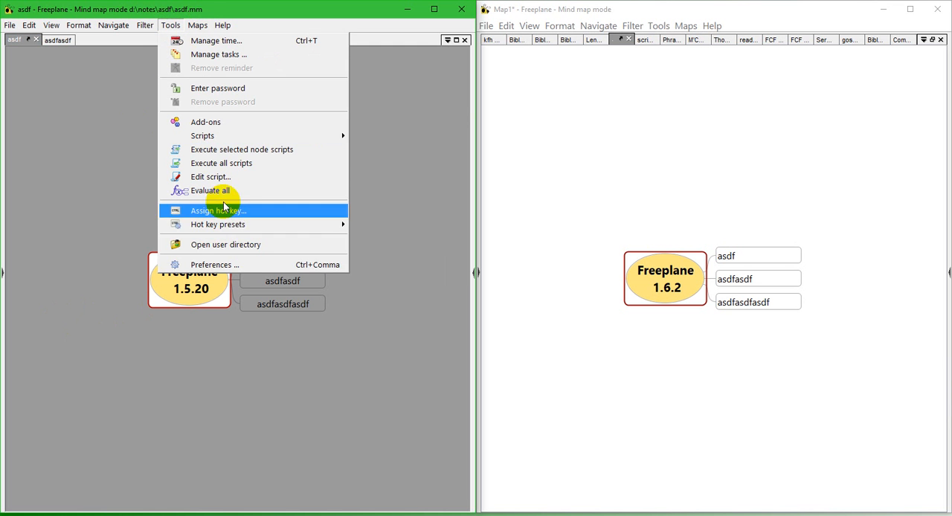
mouse_move(303, 265)
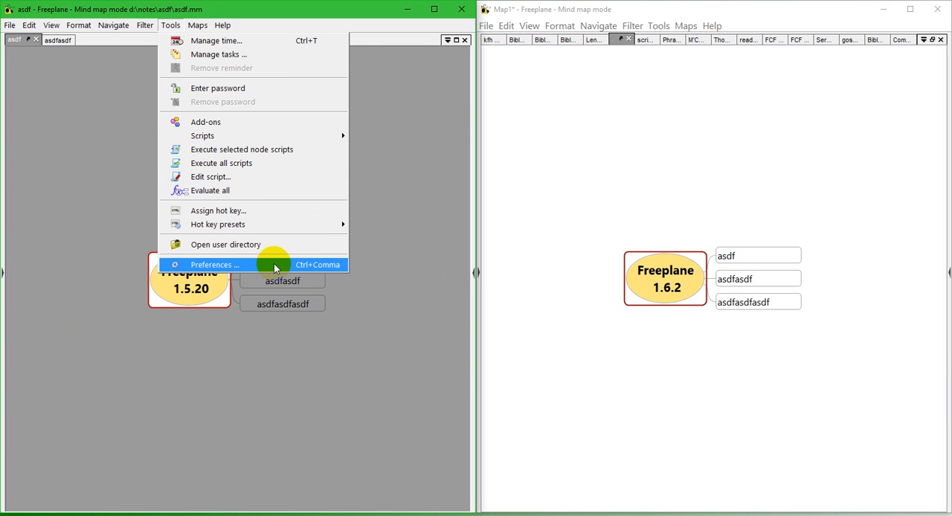
click(215, 265)
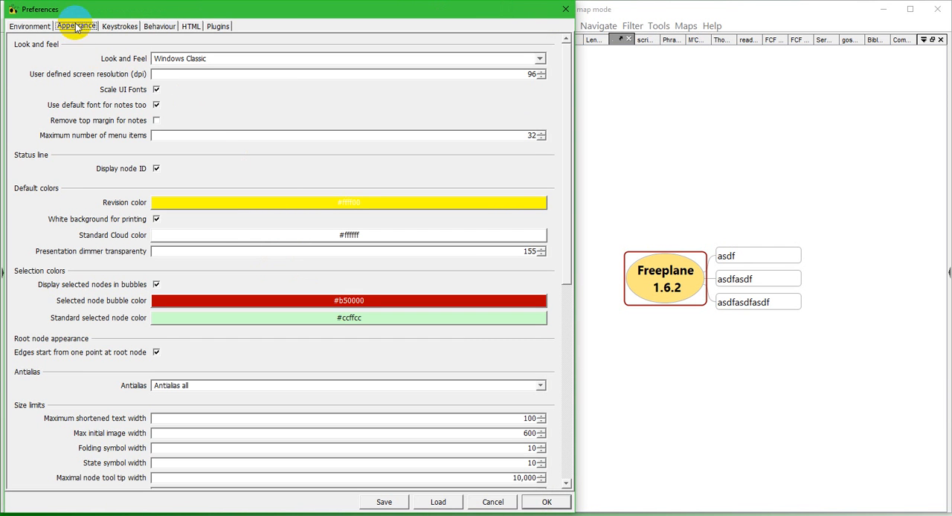
mouse_move(46, 188)
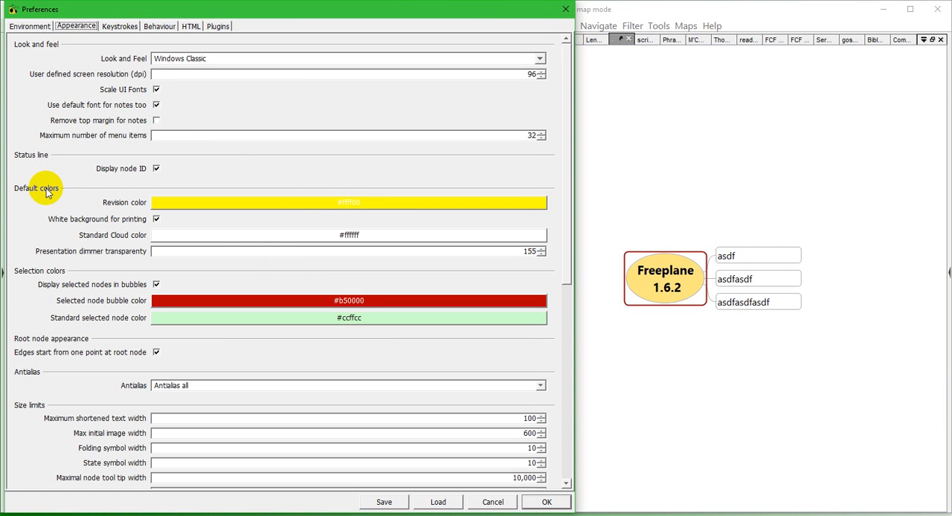
mouse_move(97, 259)
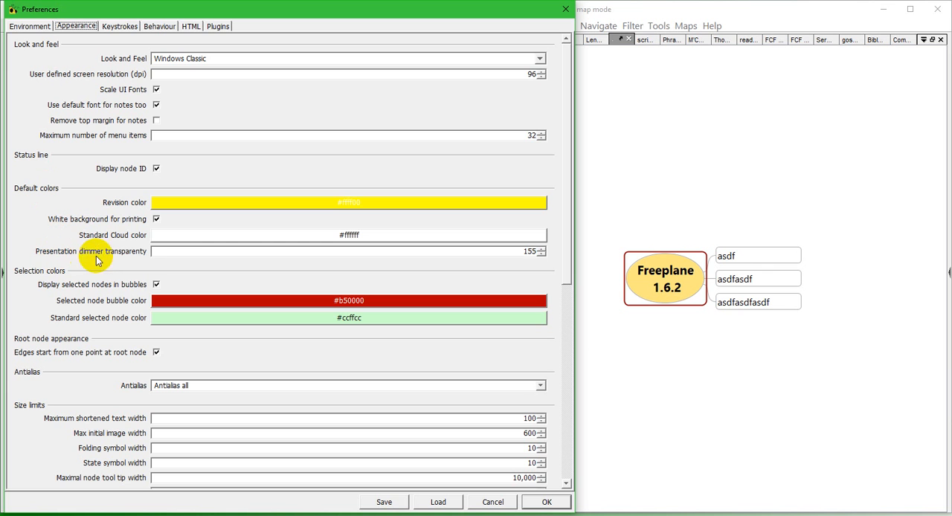
mouse_move(336, 255)
text(0)
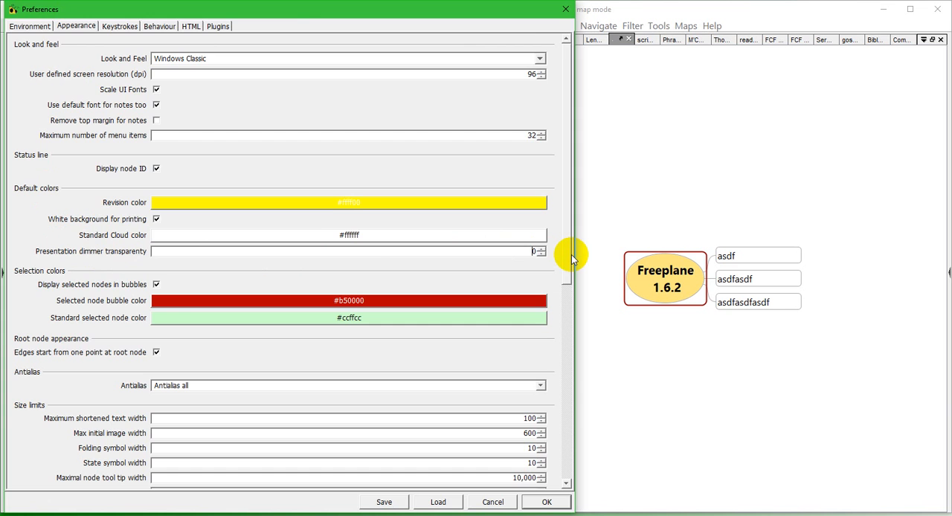
click(545, 502)
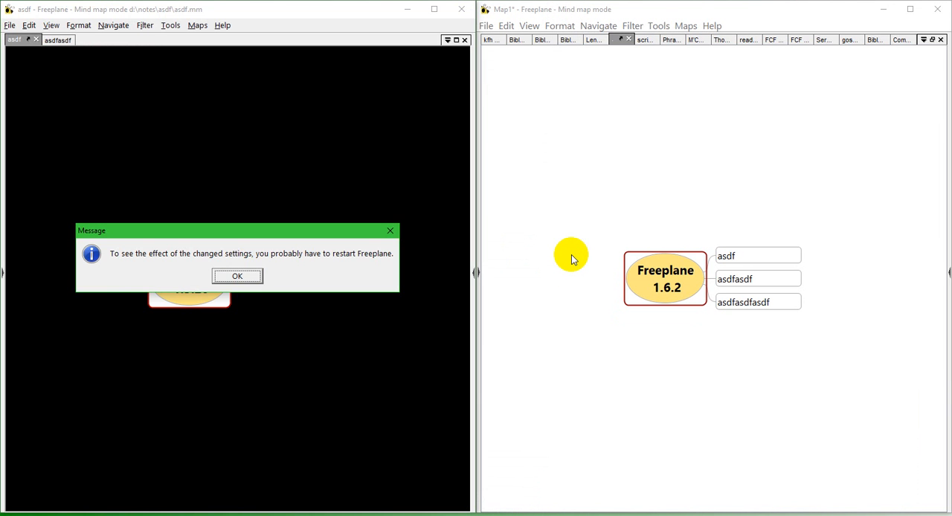
Step: Dismiss the 1.5.20 restart notice so the map shows grey again
click(237, 276)
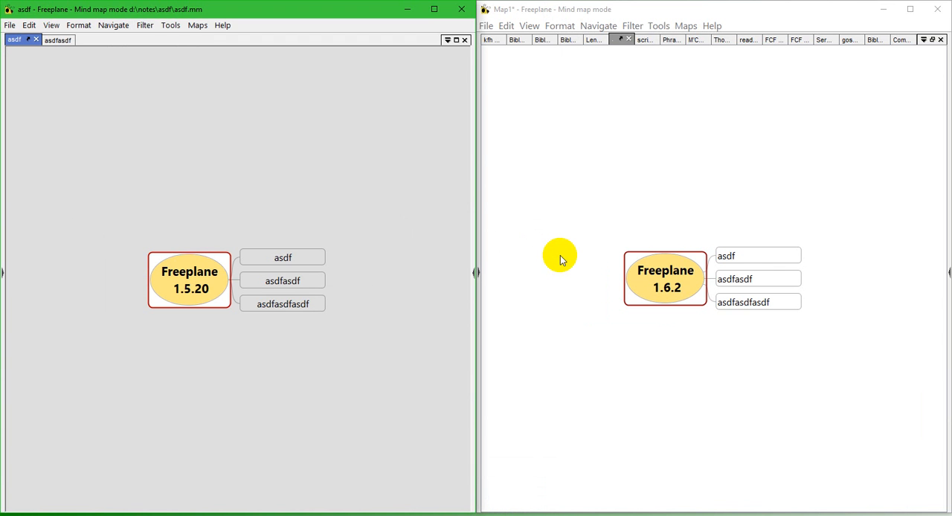
mouse_move(295, 265)
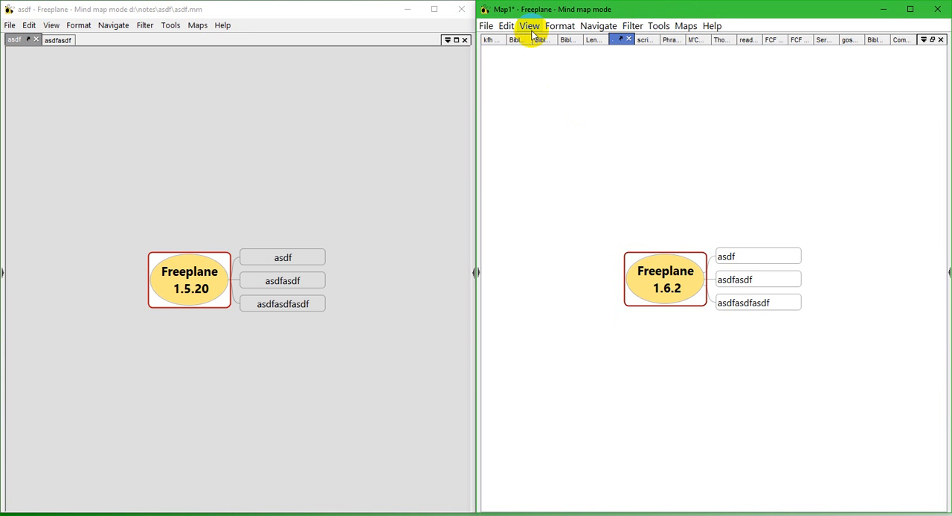
Step: Set the 1.6.2 spotlight background colour to opaque blue 0039D5 with alpha 255
click(659, 25)
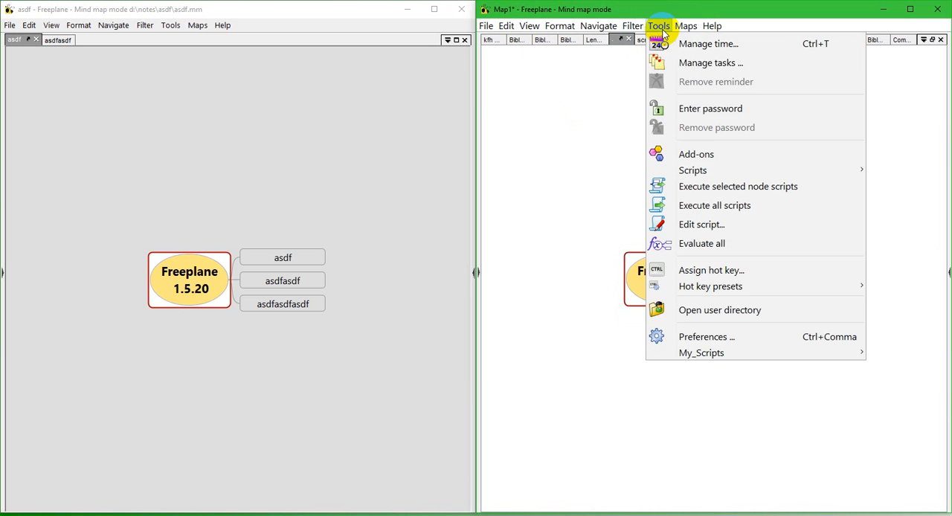
mouse_move(773, 336)
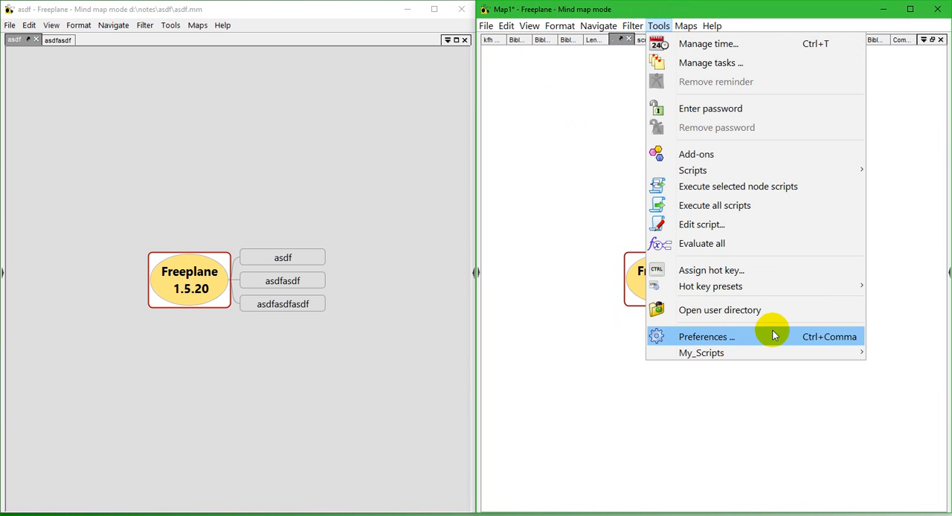
click(702, 336)
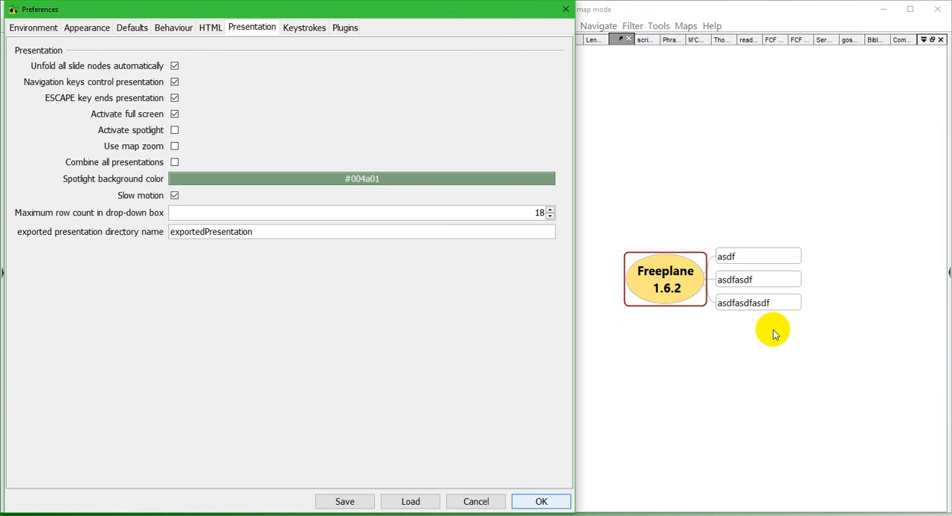
mouse_move(287, 182)
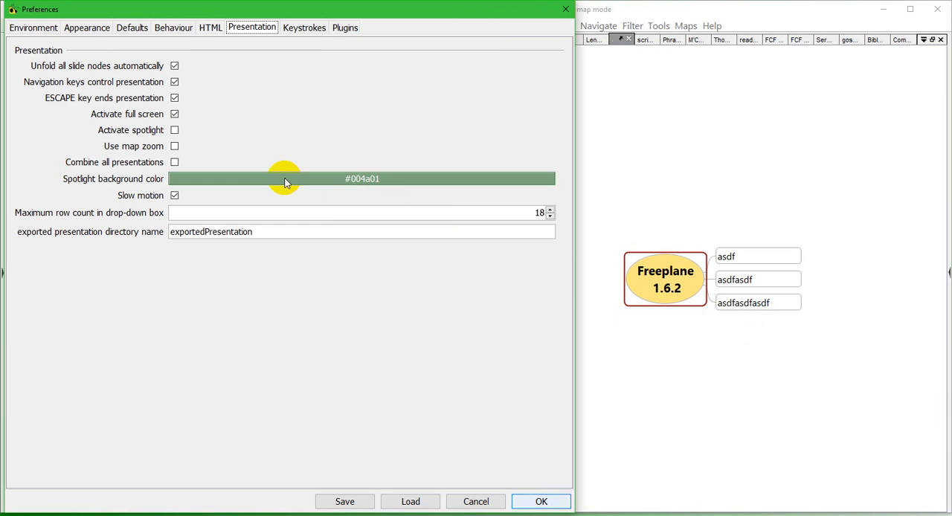
click(362, 178)
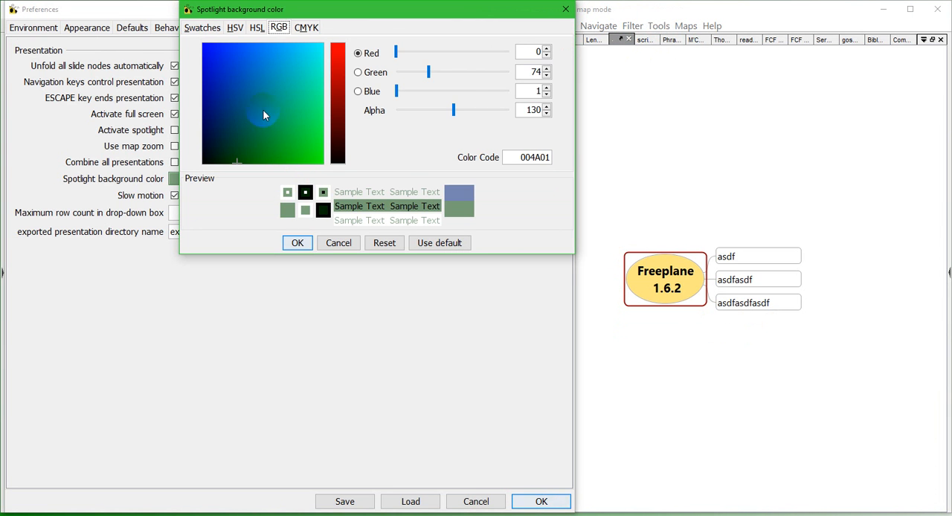
click(229, 62)
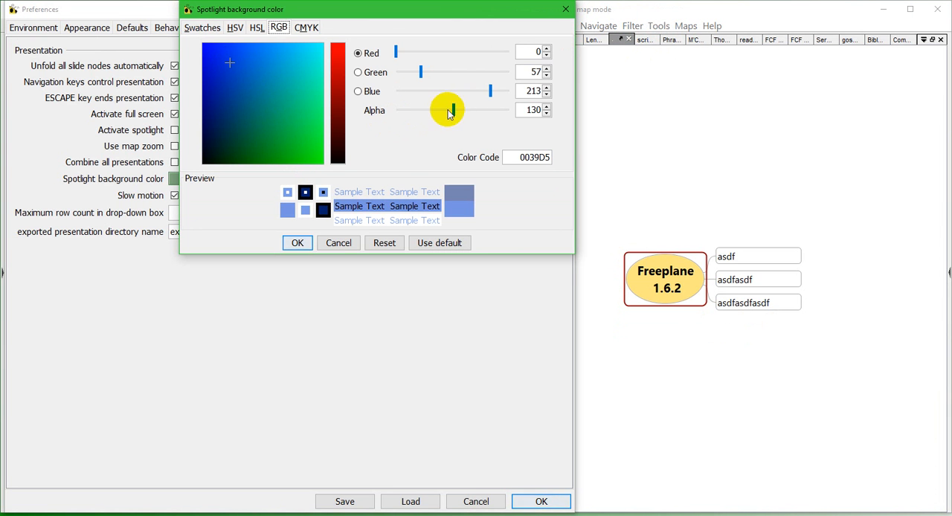
drag(450, 110, 509, 110)
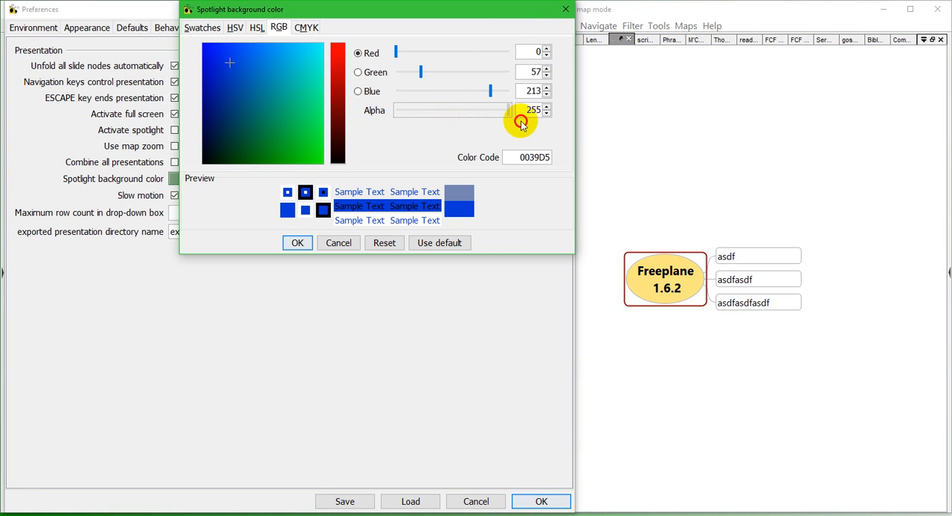
mouse_move(339, 264)
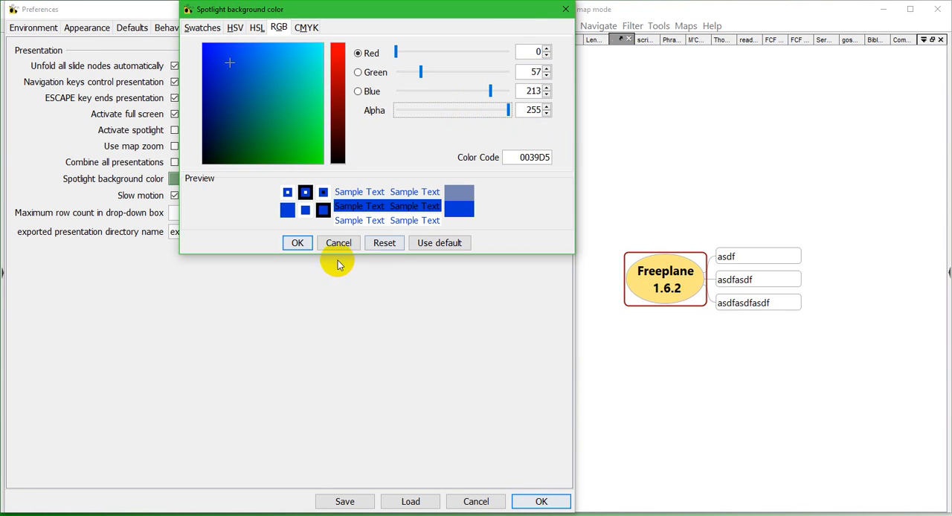
click(296, 243)
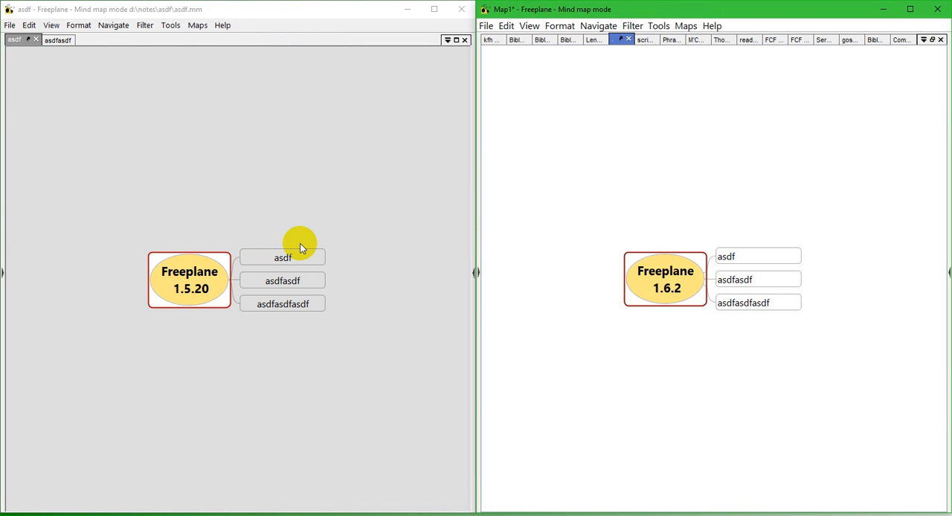
mouse_move(421, 82)
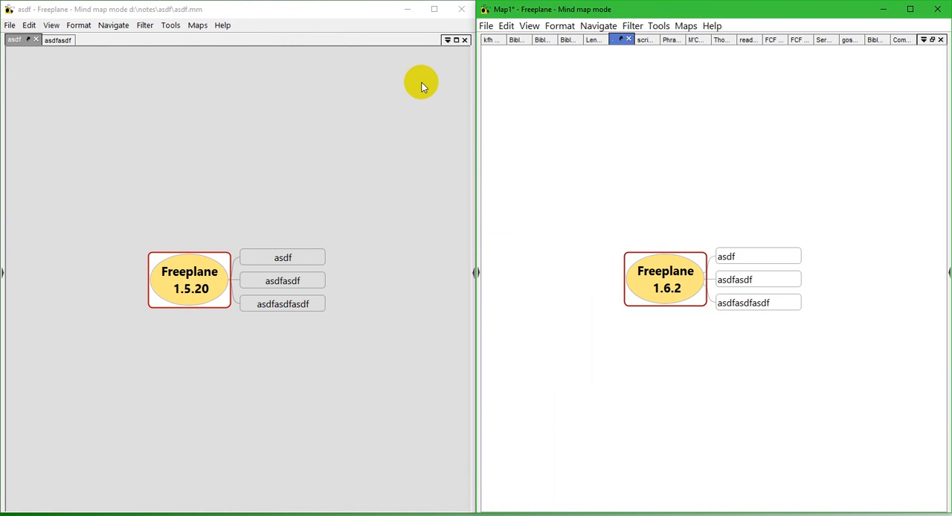
Step: Open the 1.6.2 View settings options that include Spotlight
click(529, 25)
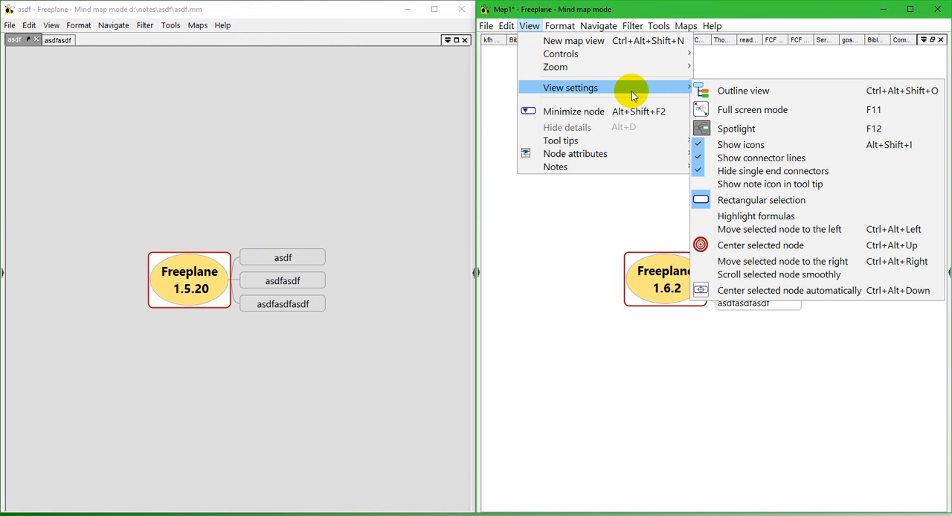
mouse_move(736, 127)
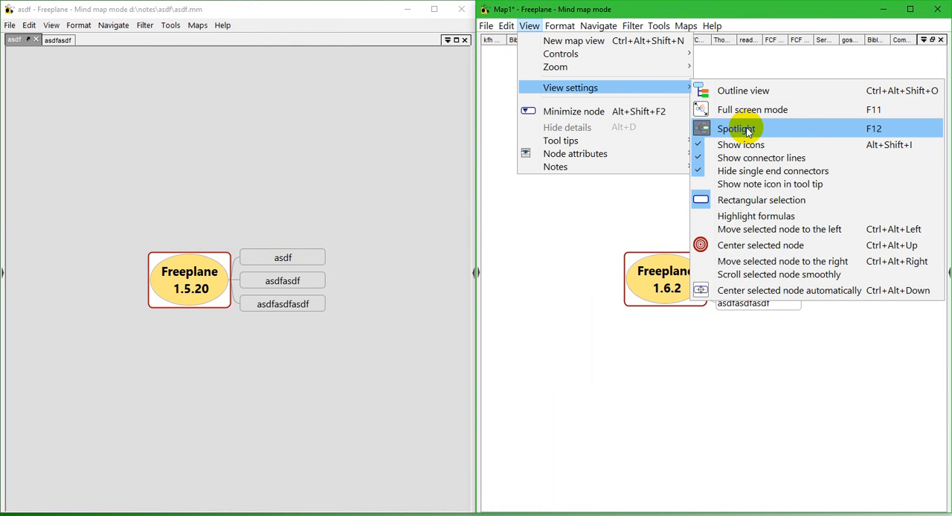
mouse_move(816, 123)
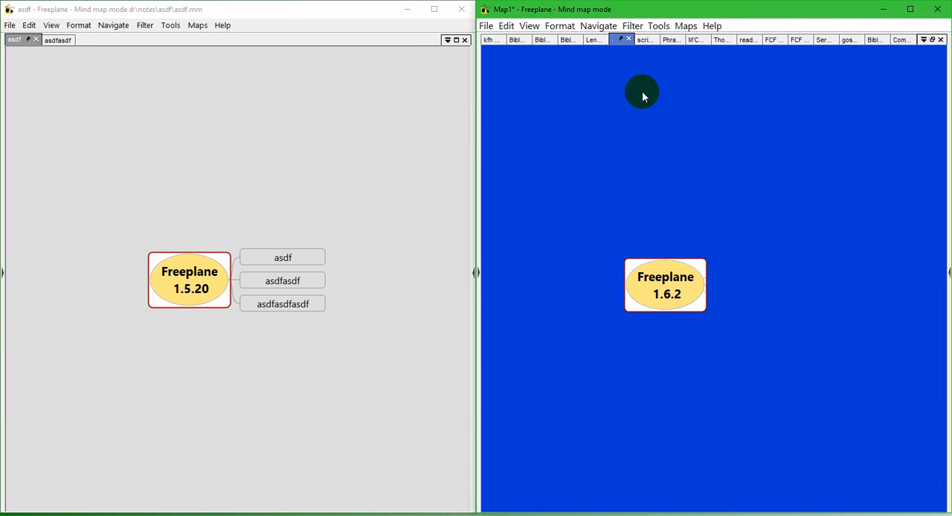
mouse_move(650, 87)
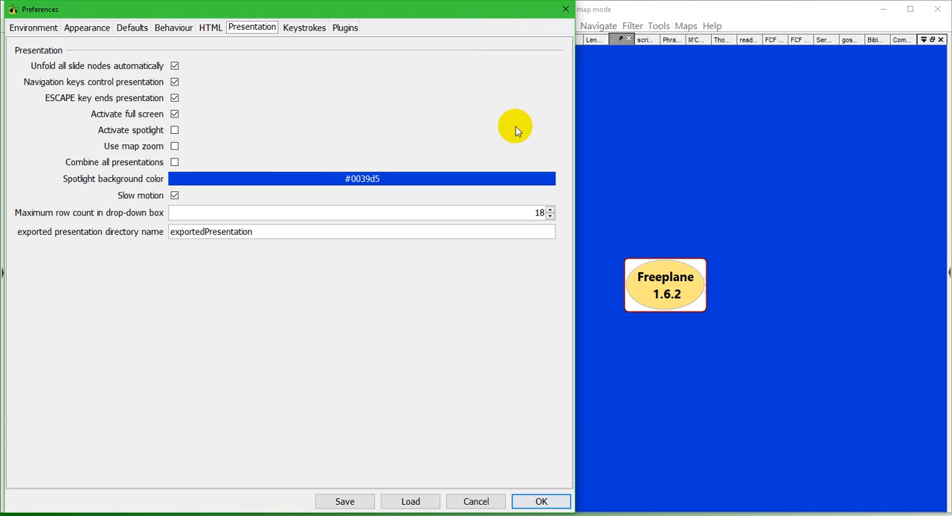
Step: Make the spotlight blue translucent by setting its alpha to 130
click(362, 178)
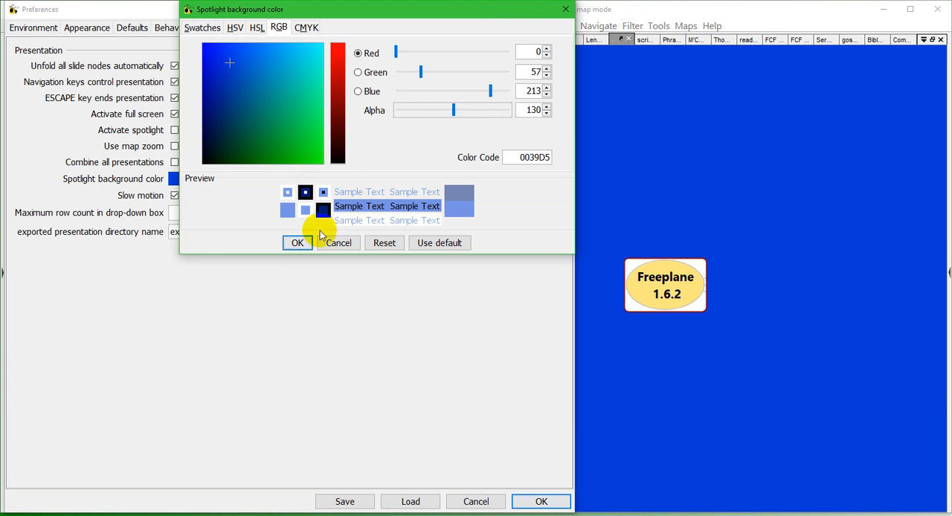
click(297, 243)
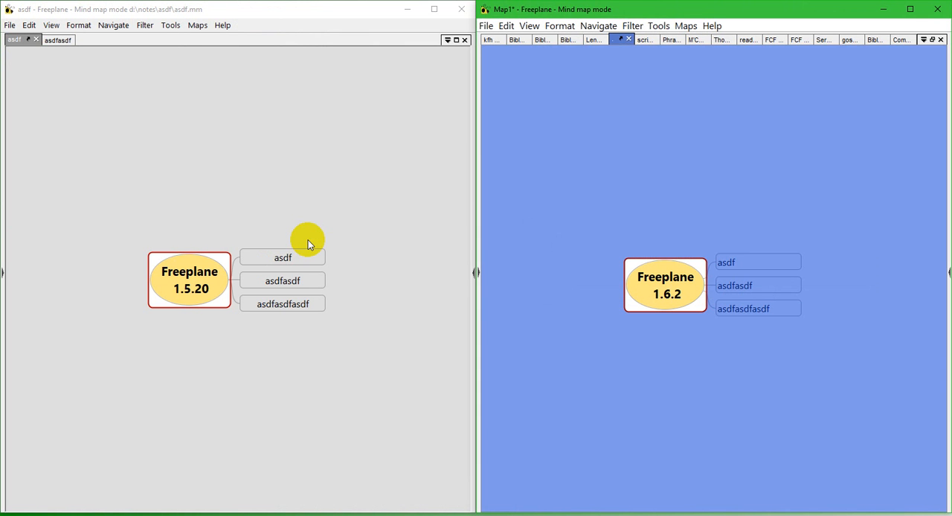
mouse_move(705, 260)
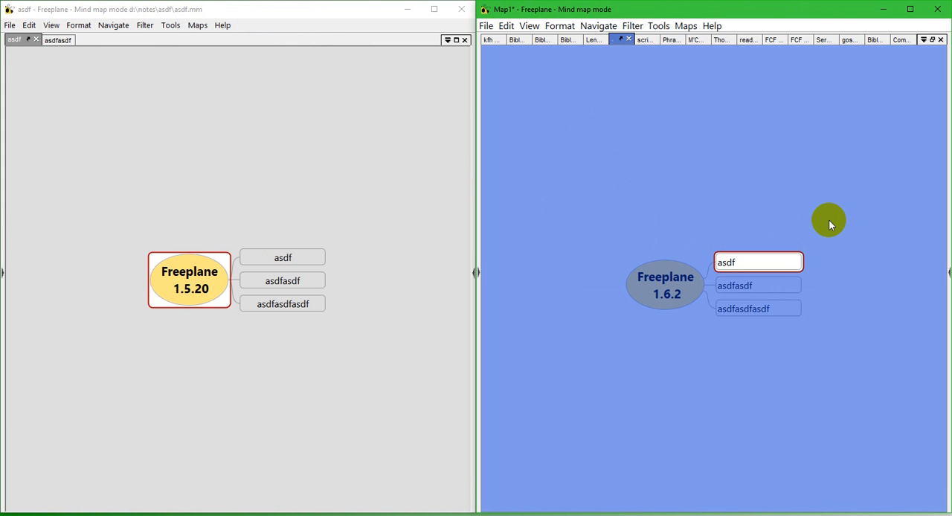
Step: Select the asdf node in 1.6.2 to highlight it under the spotlight
click(757, 285)
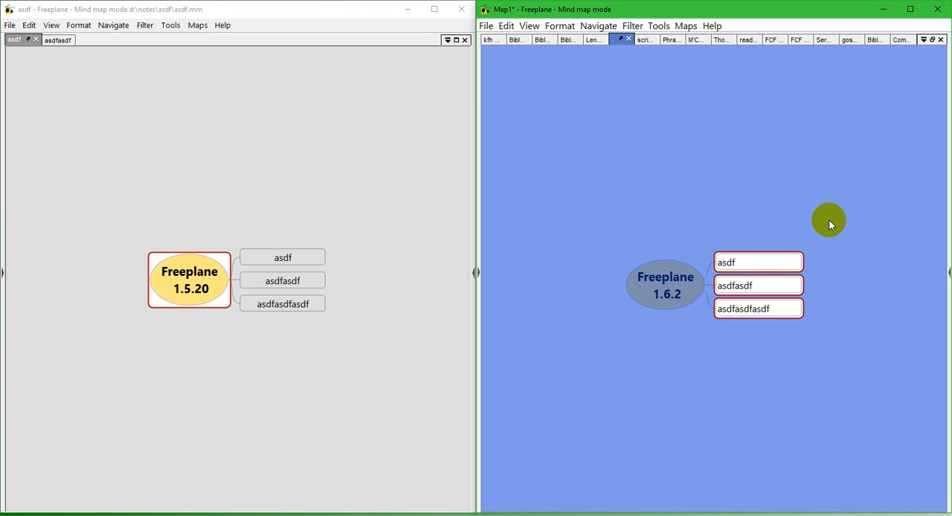
mouse_move(570, 257)
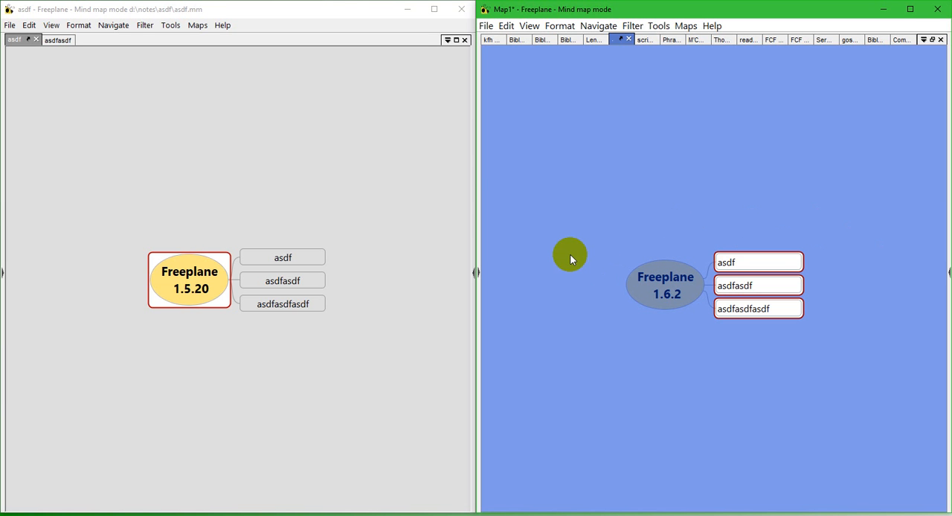